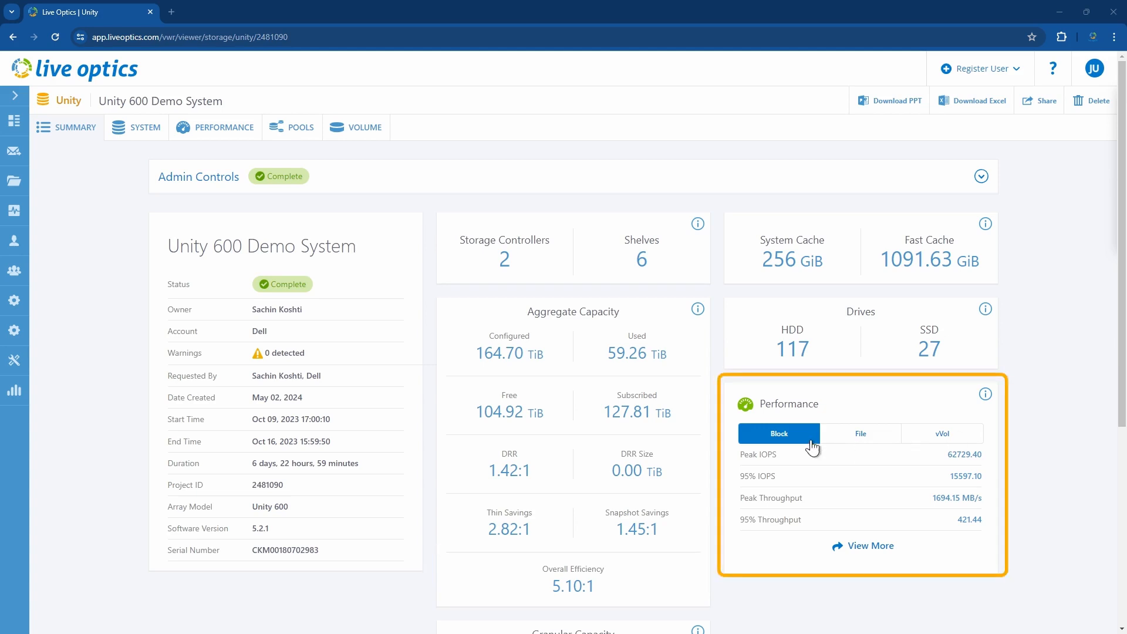
# - Switch the Performance card to File, then vVol metrics (8.80 95% IOPS, 110.83 MB/s peak)
pyautogui.click(859, 433)
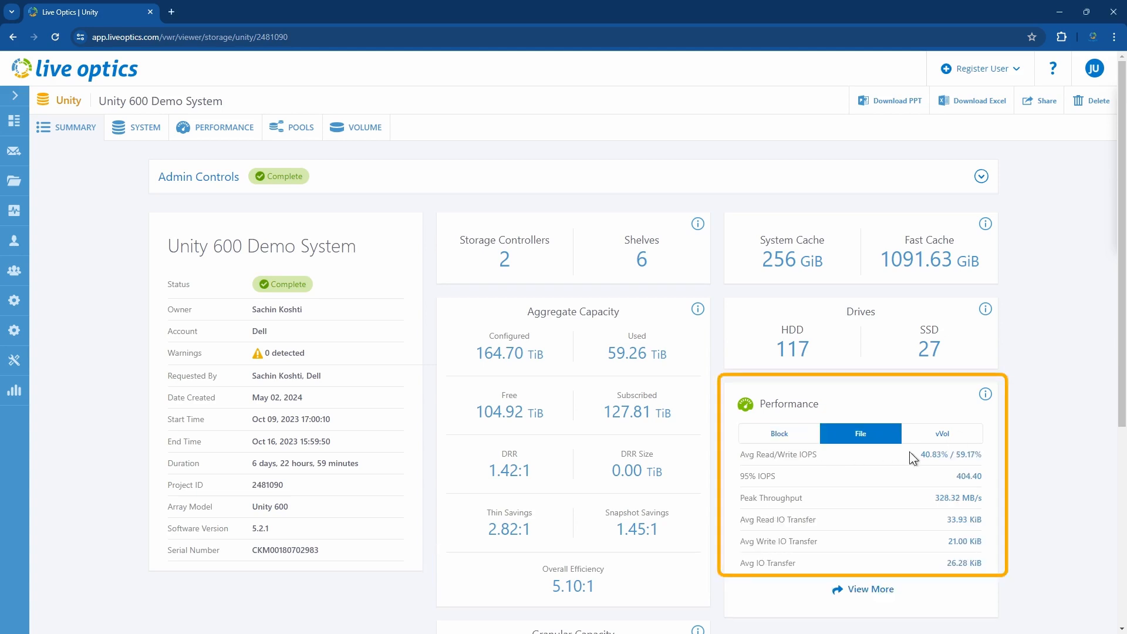
pyautogui.click(941, 433)
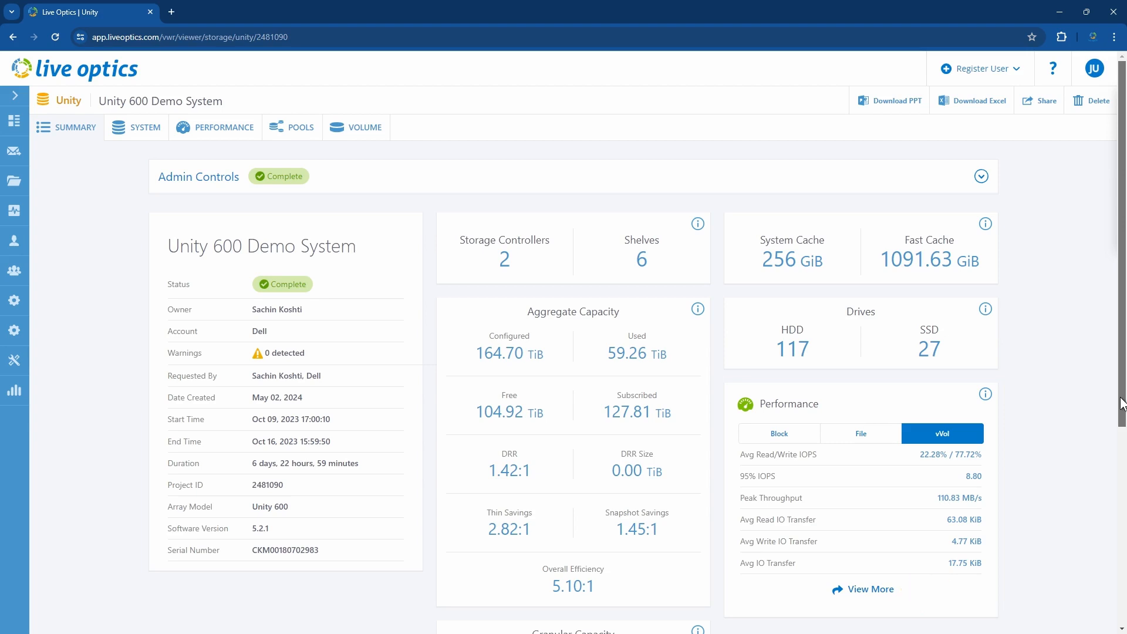
# - Show File figures in Granular Capacity (12.08 TiB effective) and return to the page top
pyautogui.scroll(-3)
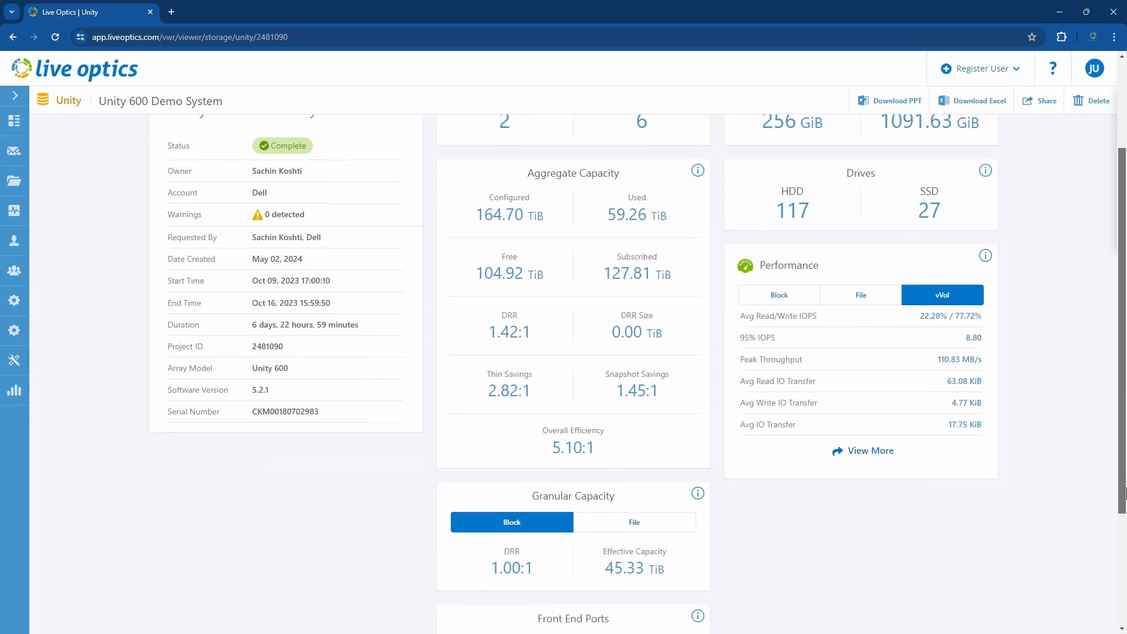
pyautogui.scroll(-3)
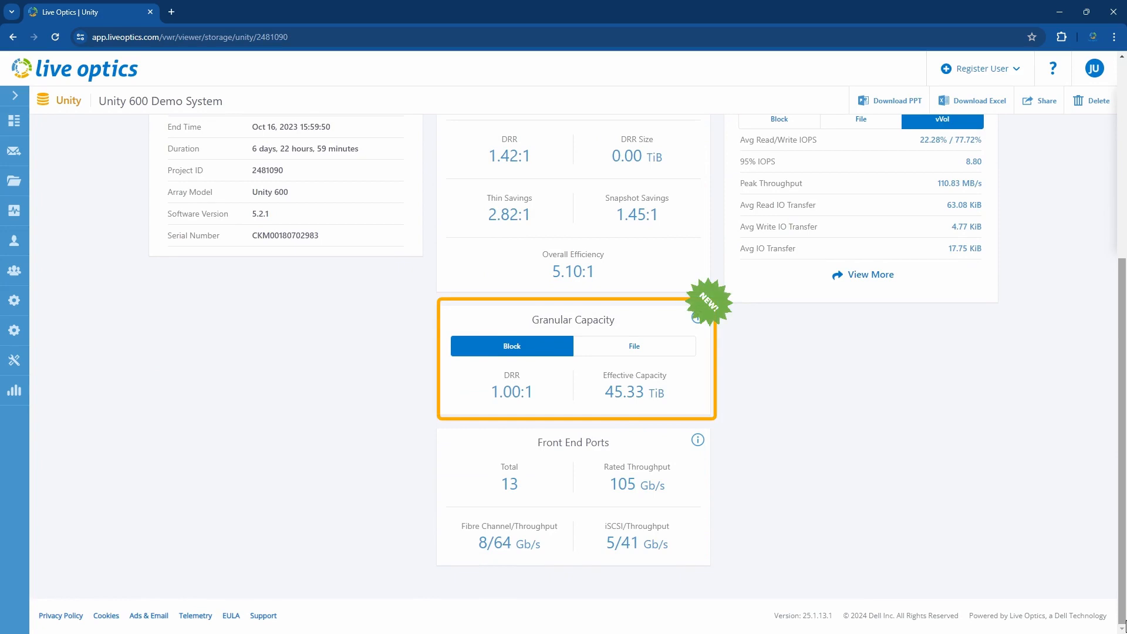
pyautogui.moveTo(561, 366)
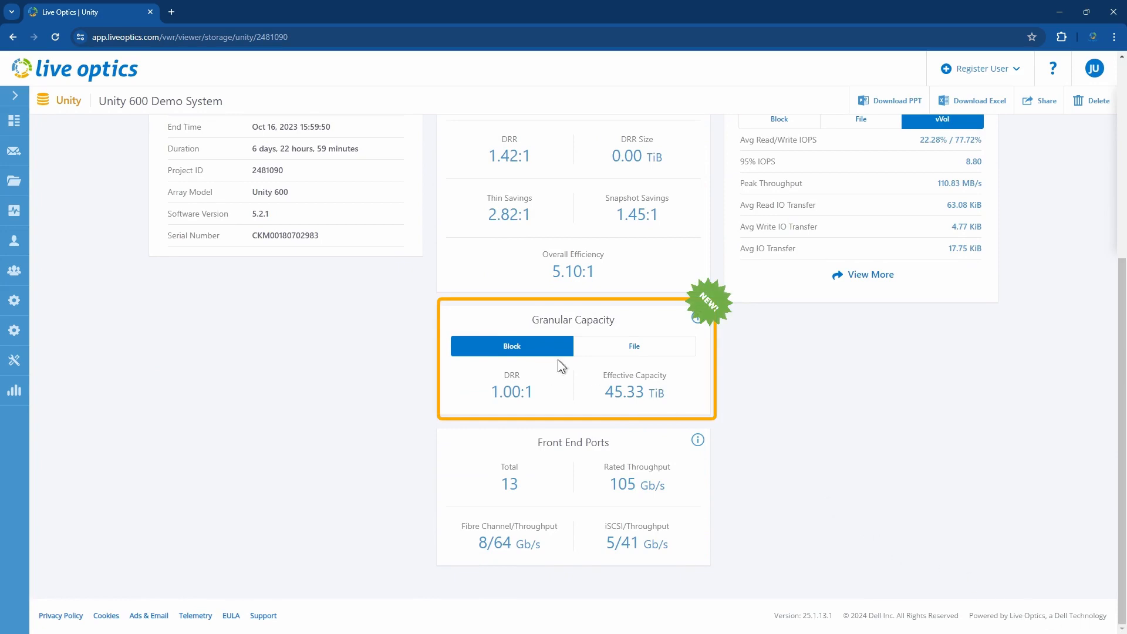
pyautogui.click(634, 346)
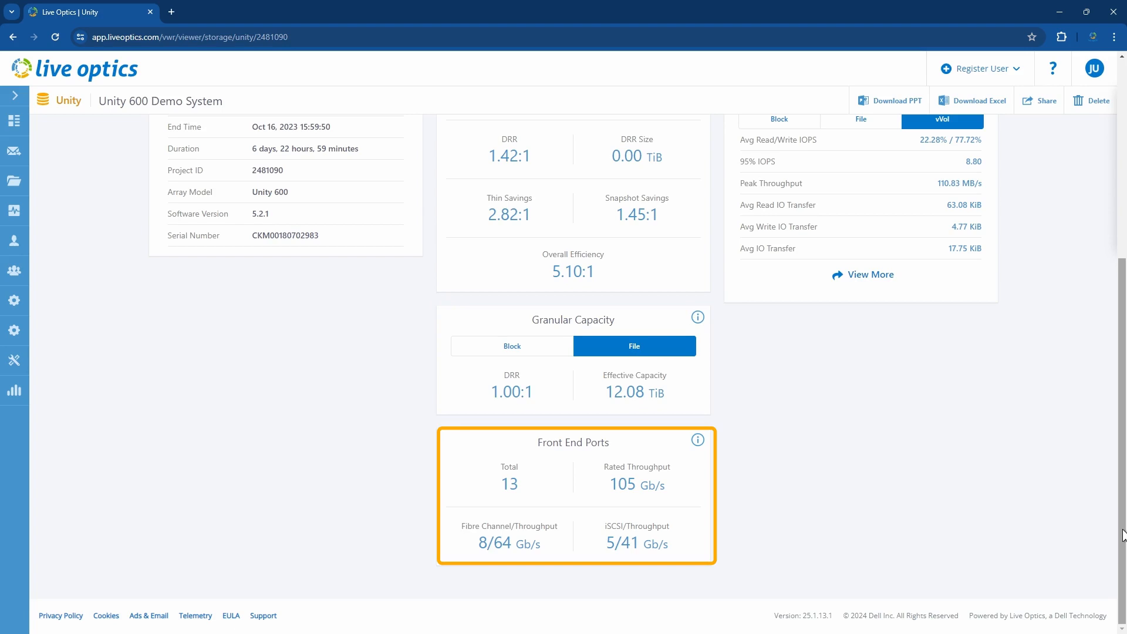
pyautogui.scroll(3)
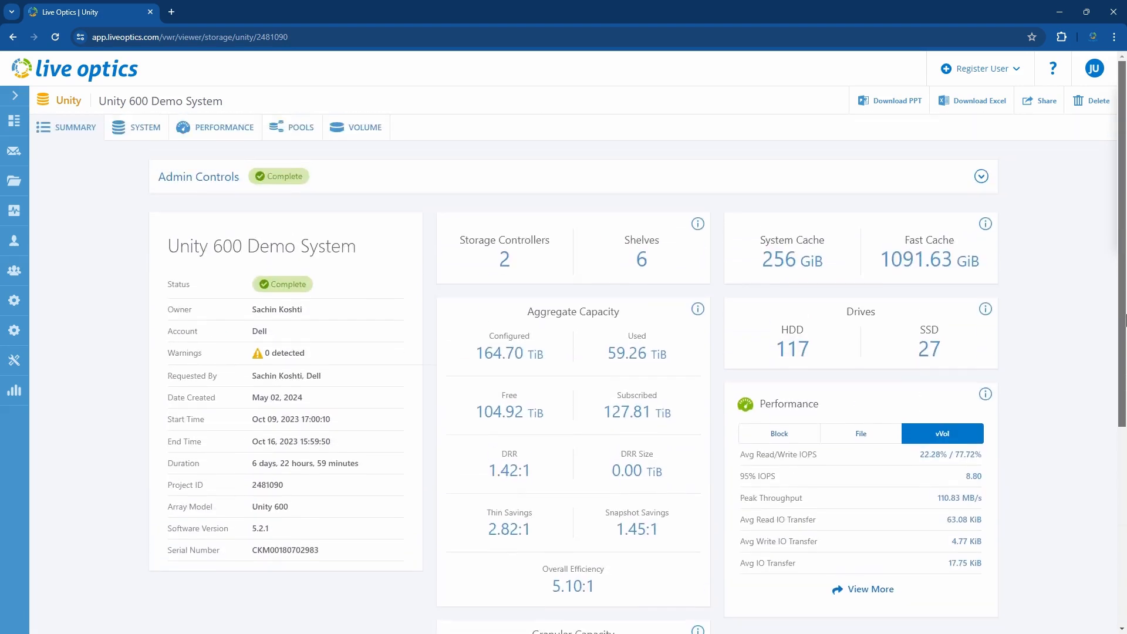
# - Open the System view and chart Front End Ports: Peak Composite in System Timeline
pyautogui.click(144, 128)
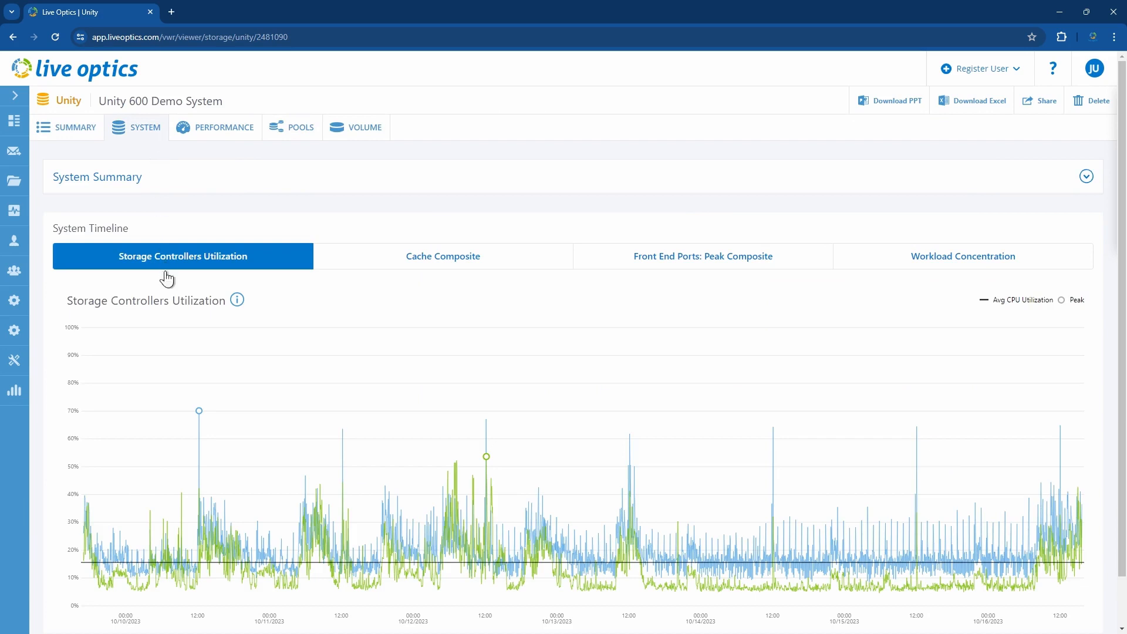
pyautogui.moveTo(199, 411)
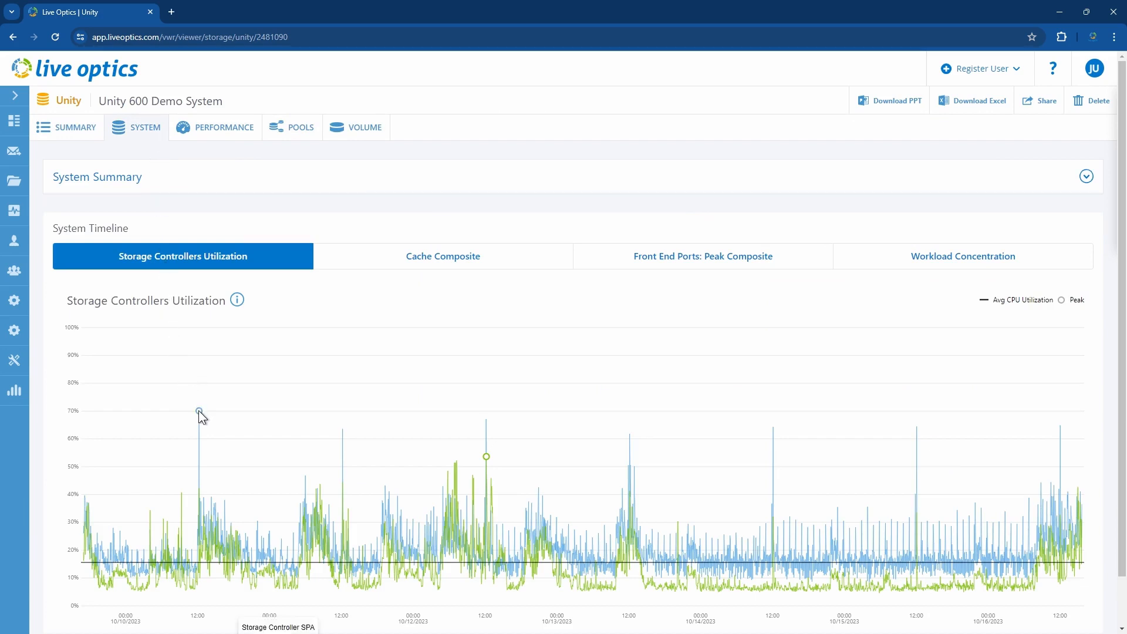
pyautogui.moveTo(447, 500)
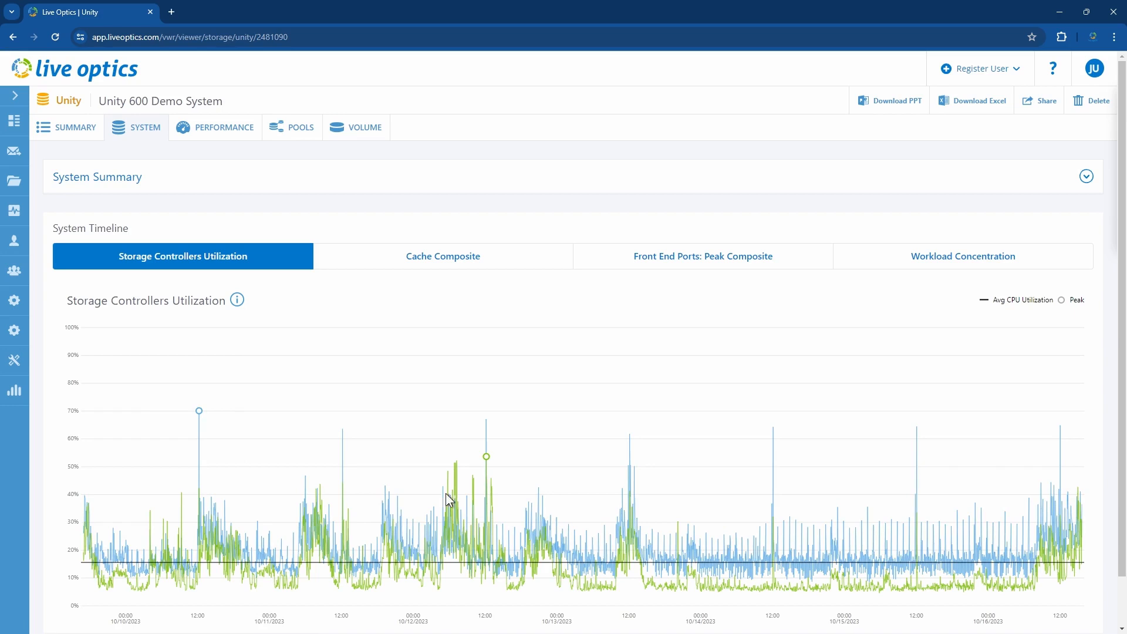
pyautogui.moveTo(485, 458)
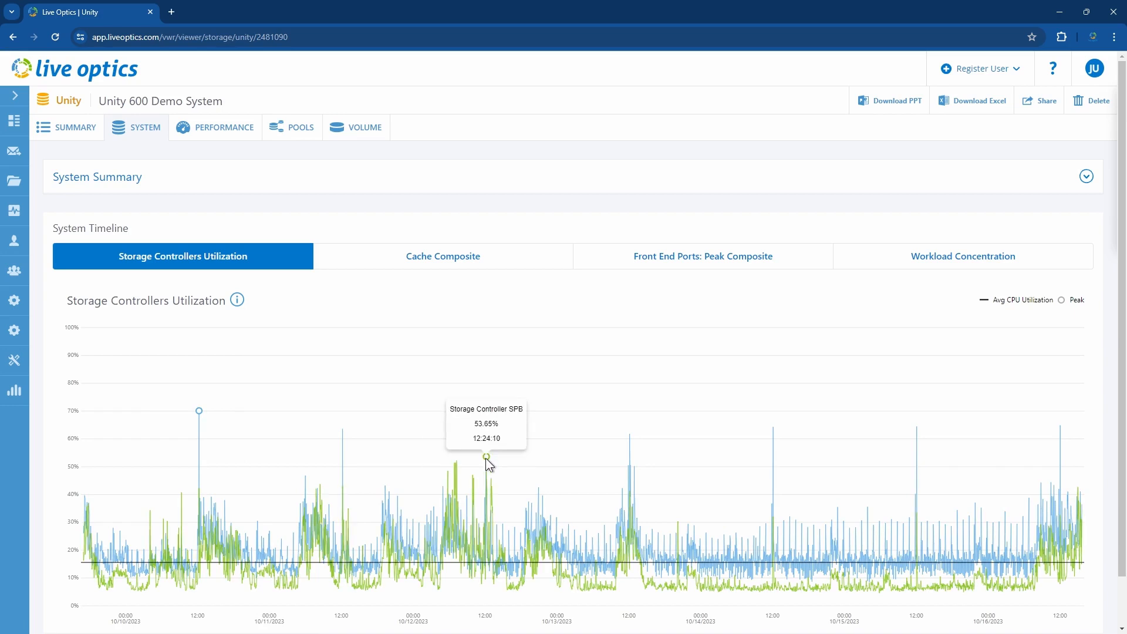
pyautogui.moveTo(492, 283)
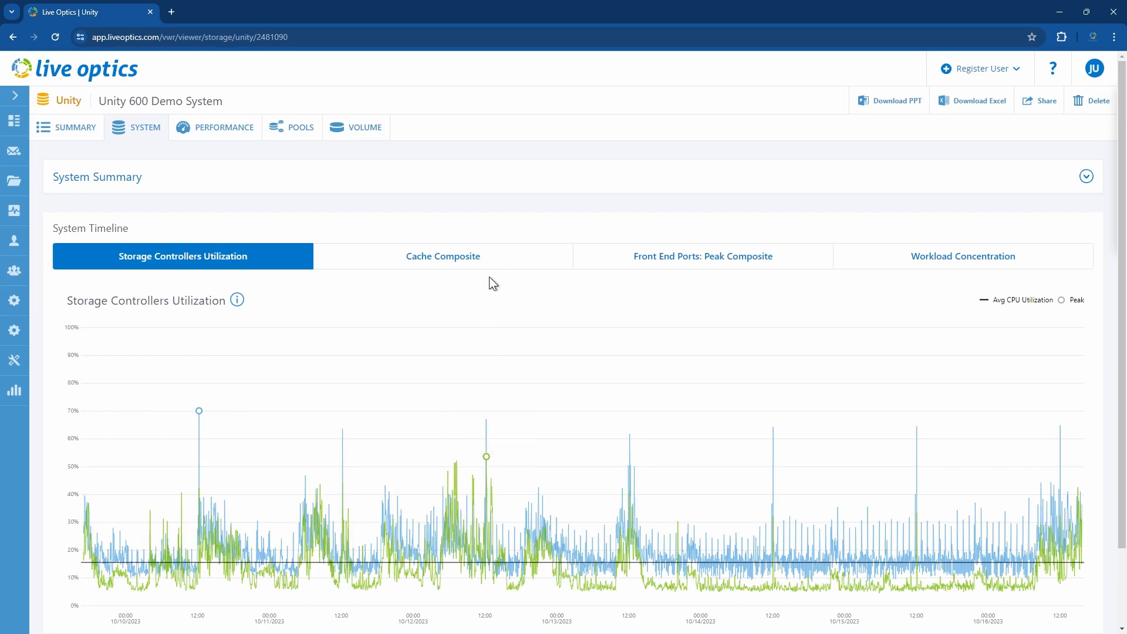
pyautogui.click(701, 256)
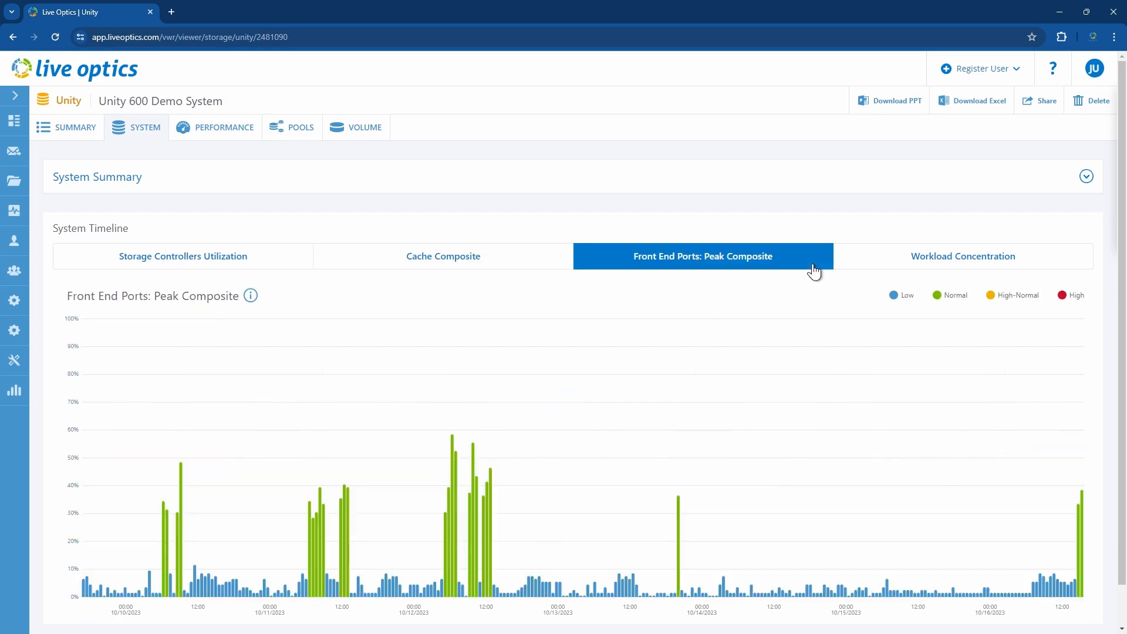
# - Show Workload Concentration (75.64% of IOPS on 20% capacity) and expand the System Summary details
pyautogui.click(963, 255)
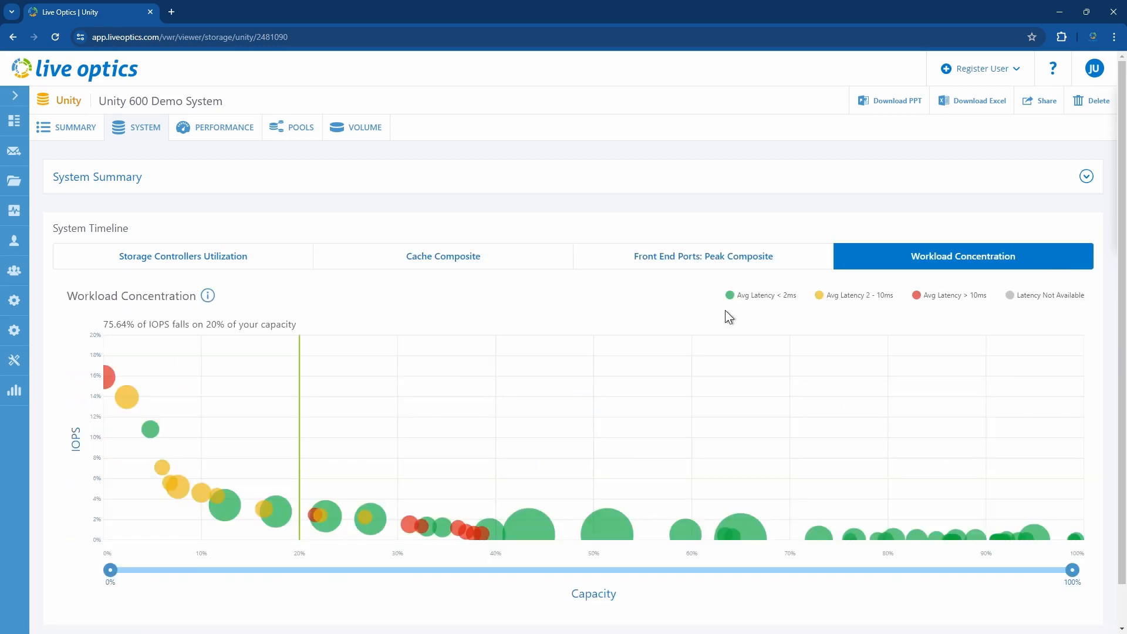
pyautogui.moveTo(109, 377)
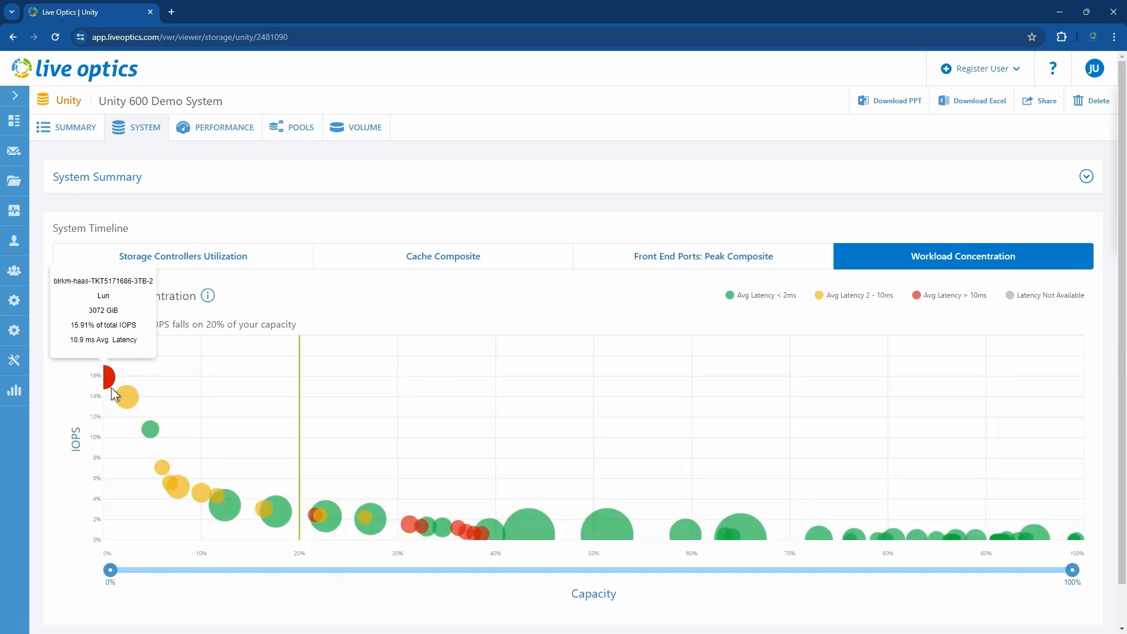
pyautogui.moveTo(132, 423)
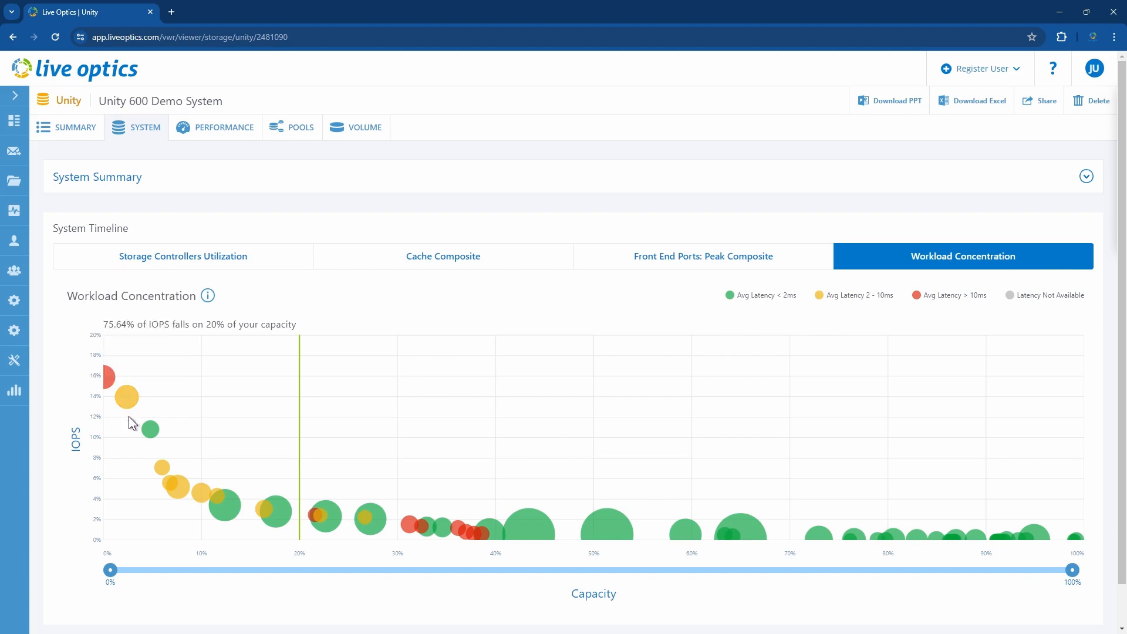
pyautogui.moveTo(150, 429)
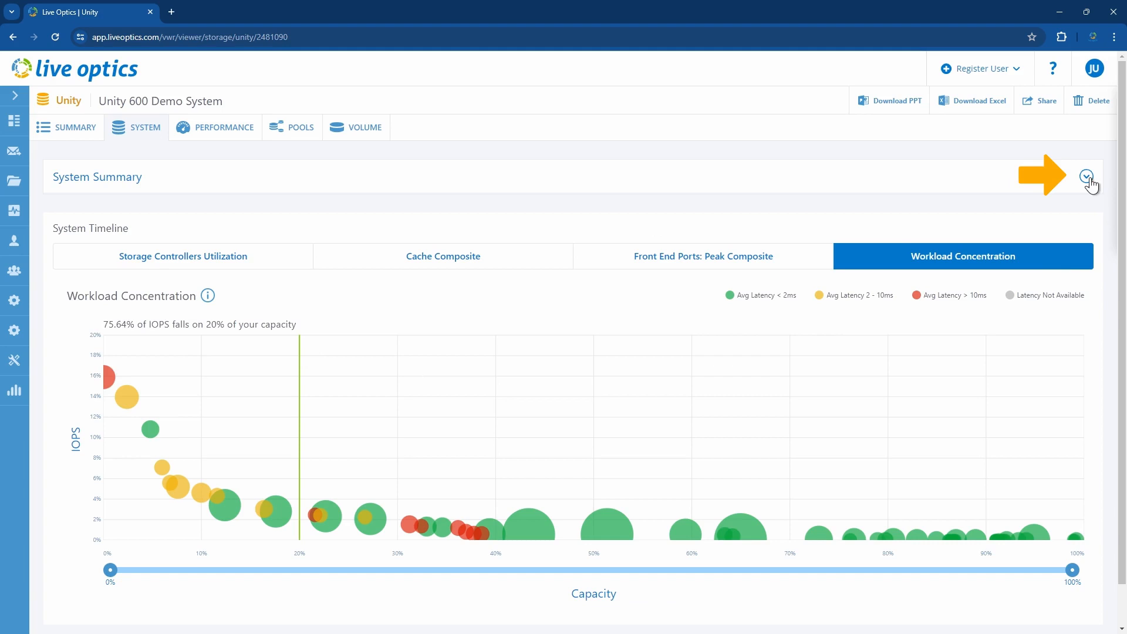
pyautogui.click(1086, 176)
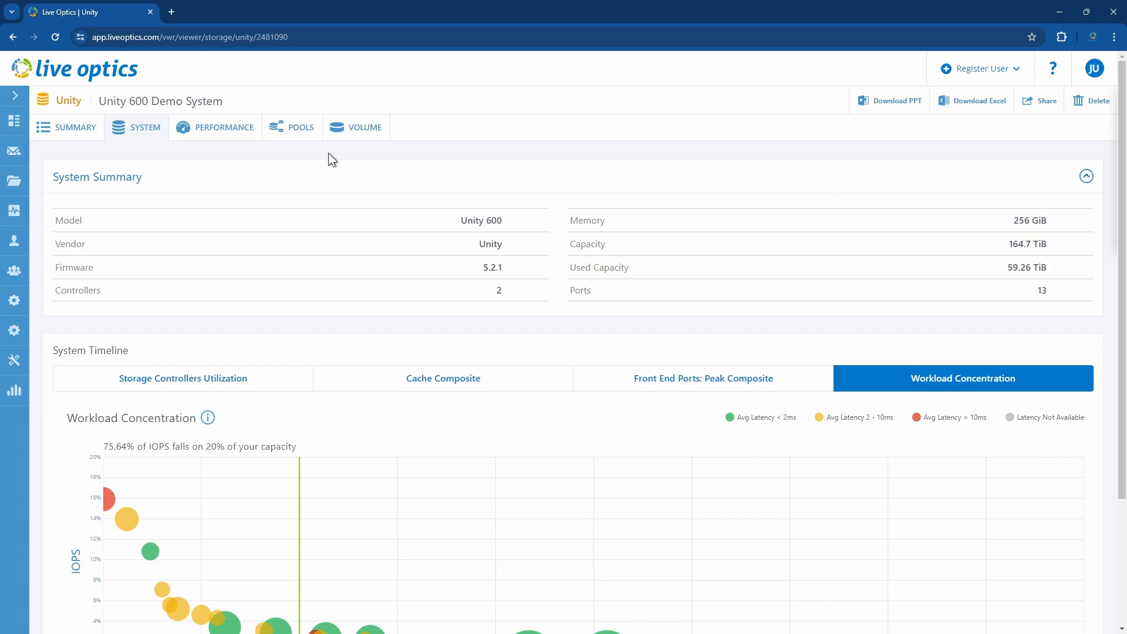
# - Open Performance and view Block averages: 4744.80 IOPS, 90.29 MB/s, 38%/62% read/write
pyautogui.click(223, 128)
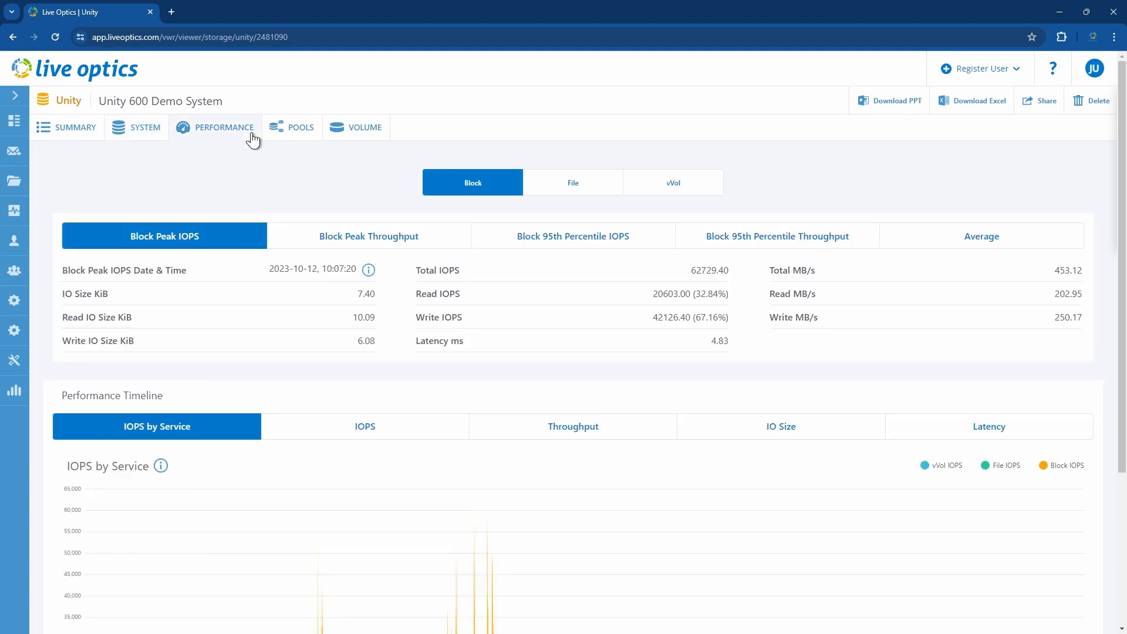
pyautogui.moveTo(494, 210)
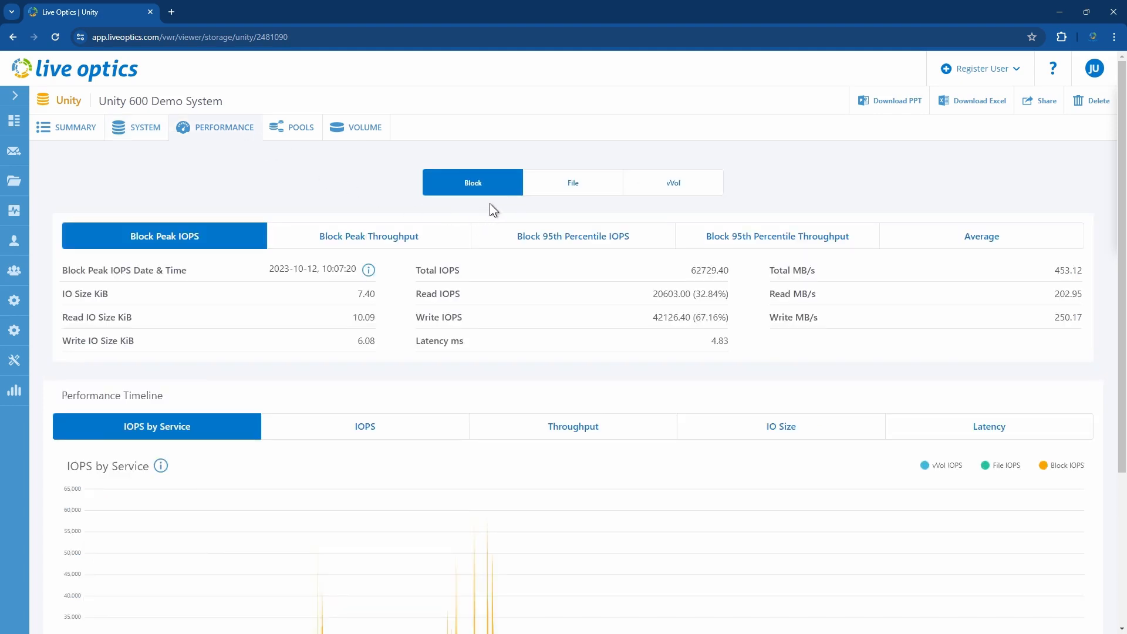
pyautogui.click(572, 182)
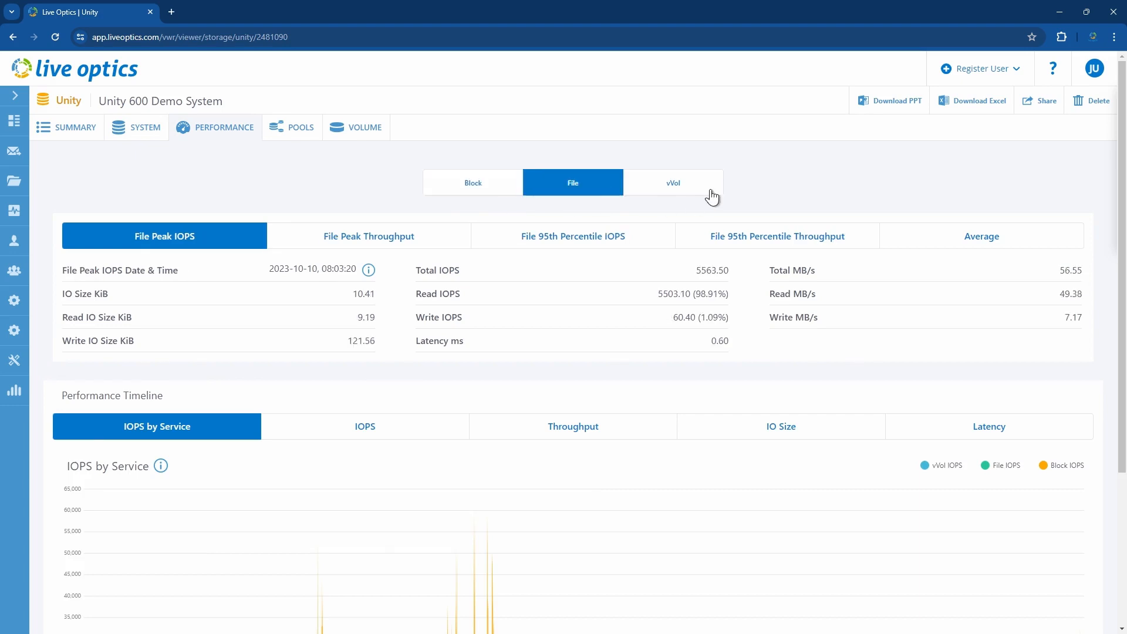
pyautogui.click(472, 182)
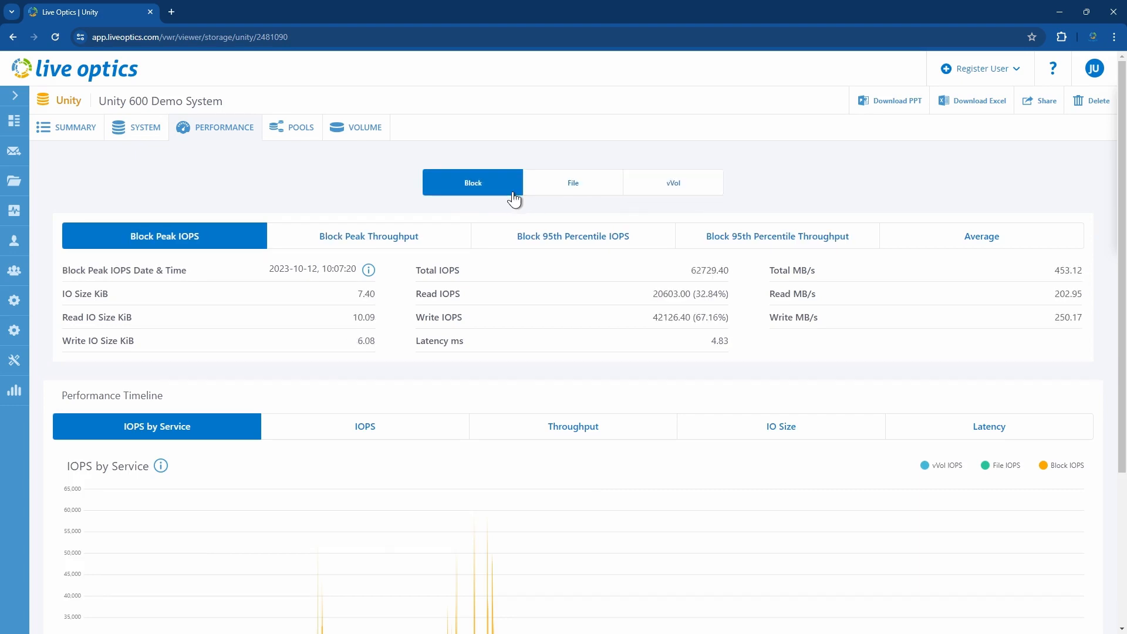
pyautogui.click(368, 236)
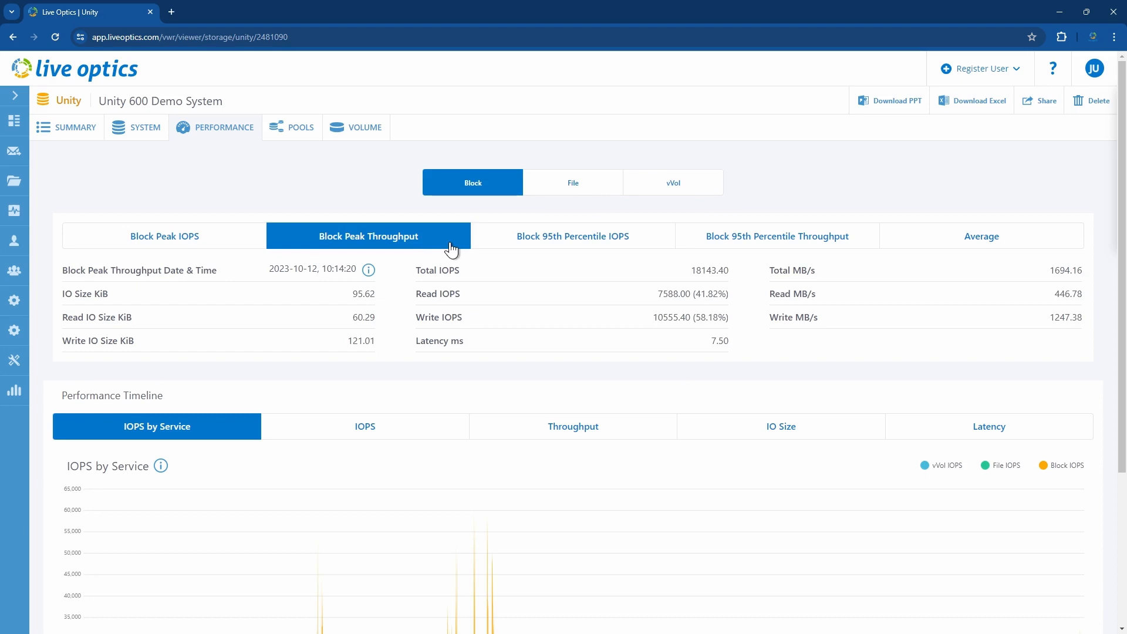
pyautogui.click(572, 236)
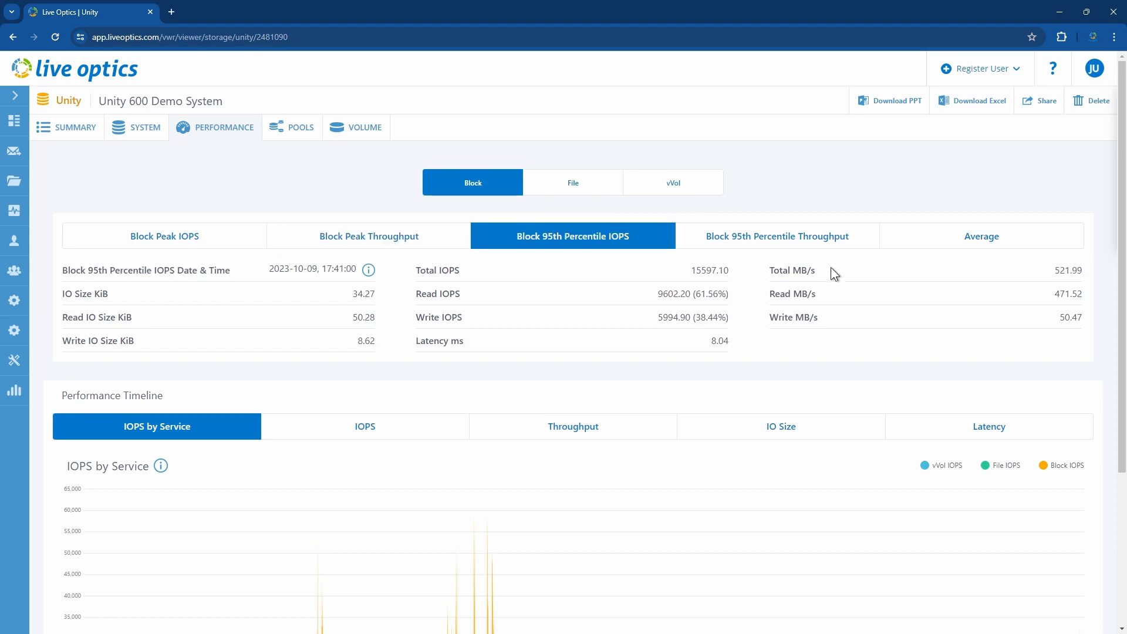
pyautogui.click(980, 235)
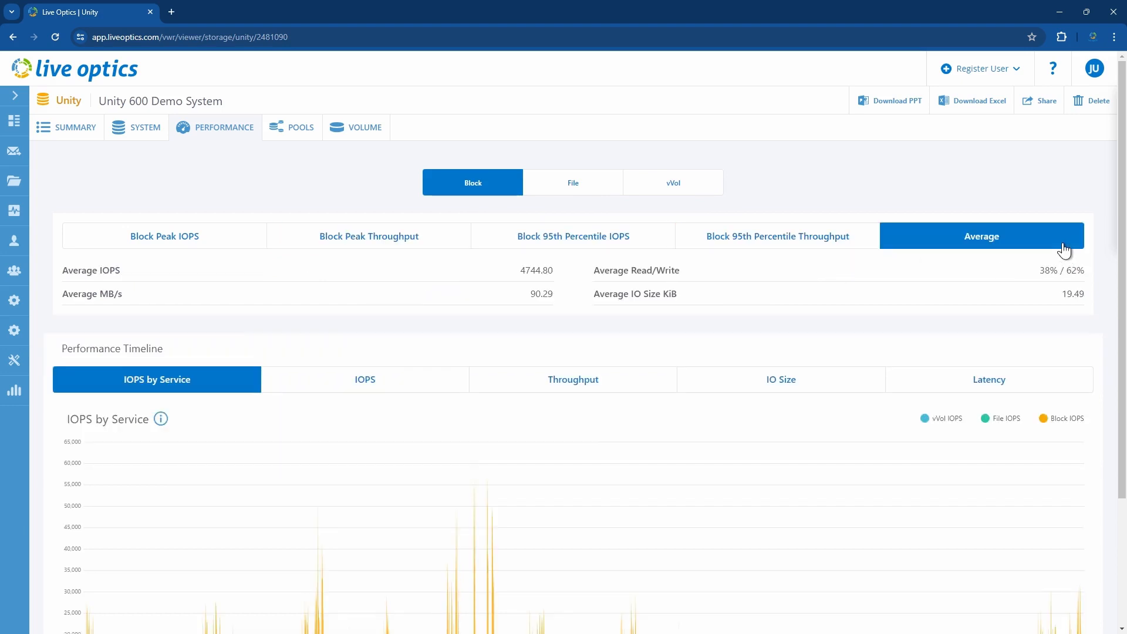
# - Chart IOPS, IO size and average latency in Performance Timeline, then open the Pools view
pyautogui.scroll(-3)
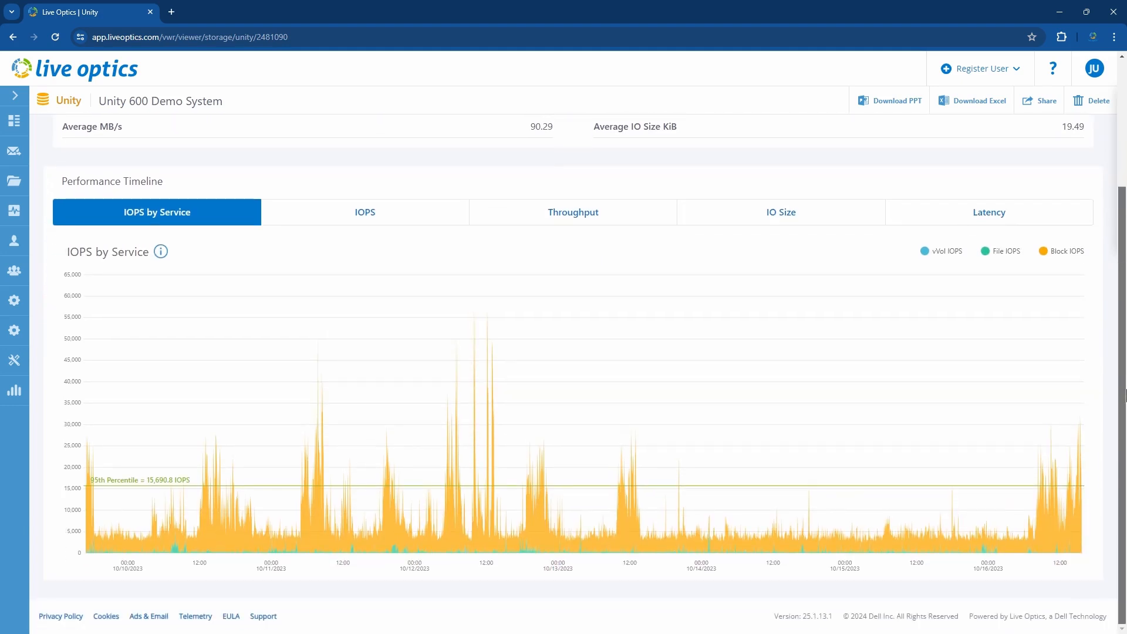
pyautogui.moveTo(425, 216)
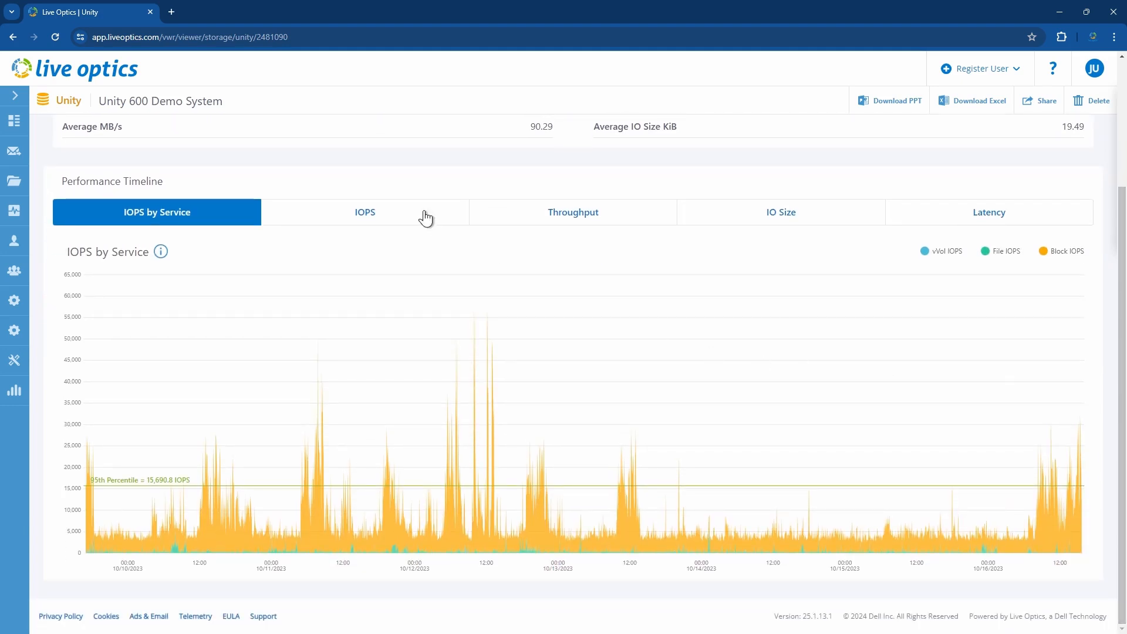
pyautogui.click(365, 211)
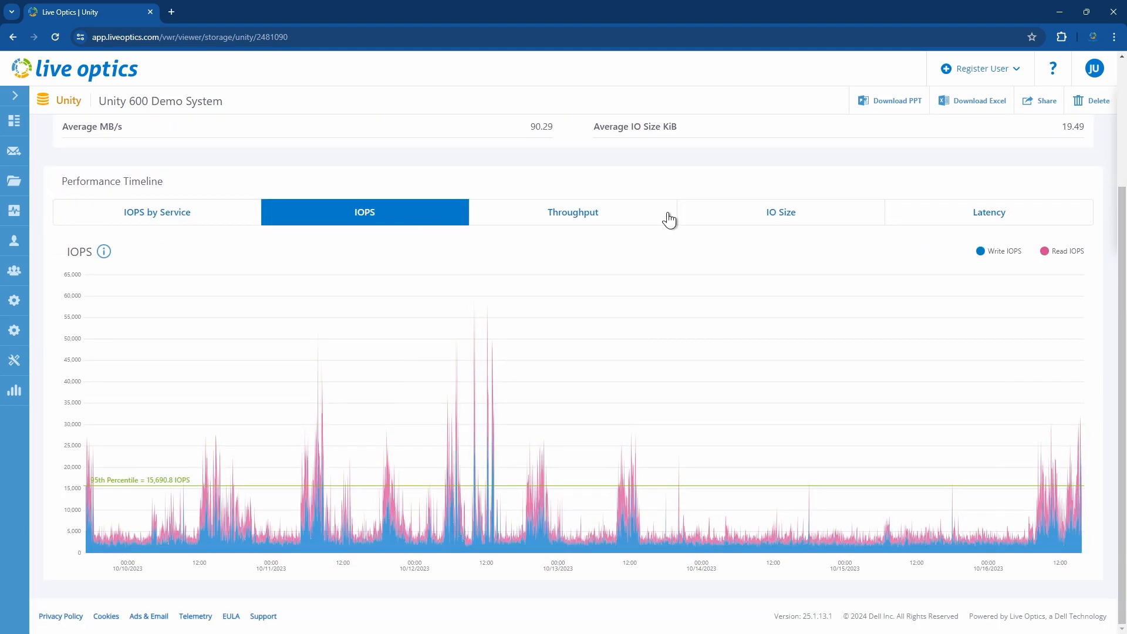
pyautogui.click(780, 211)
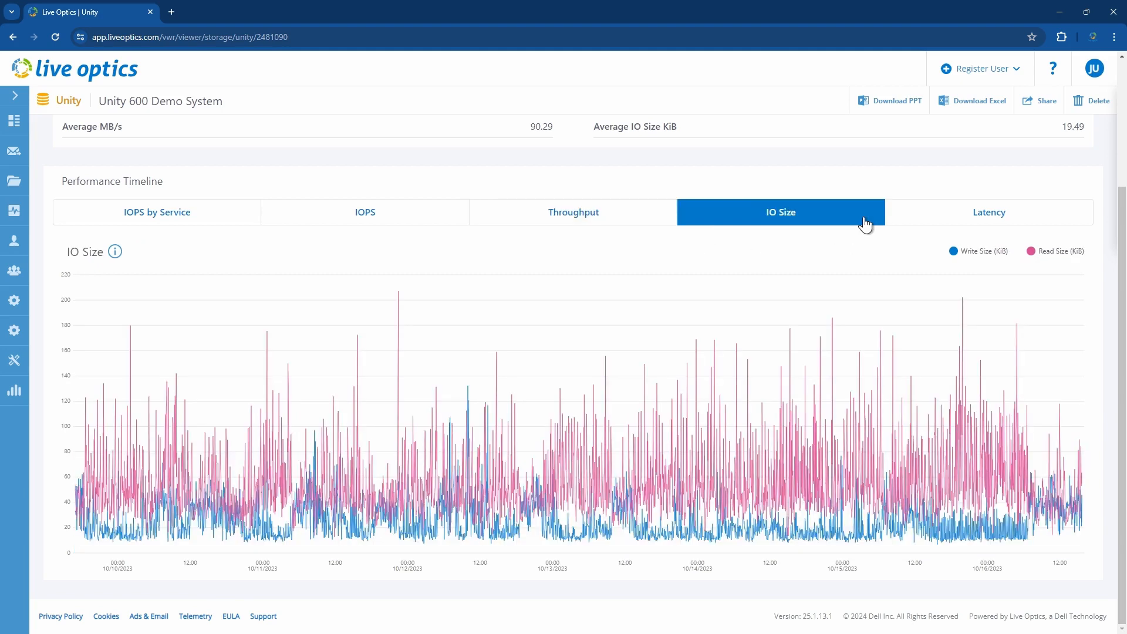
pyautogui.click(987, 211)
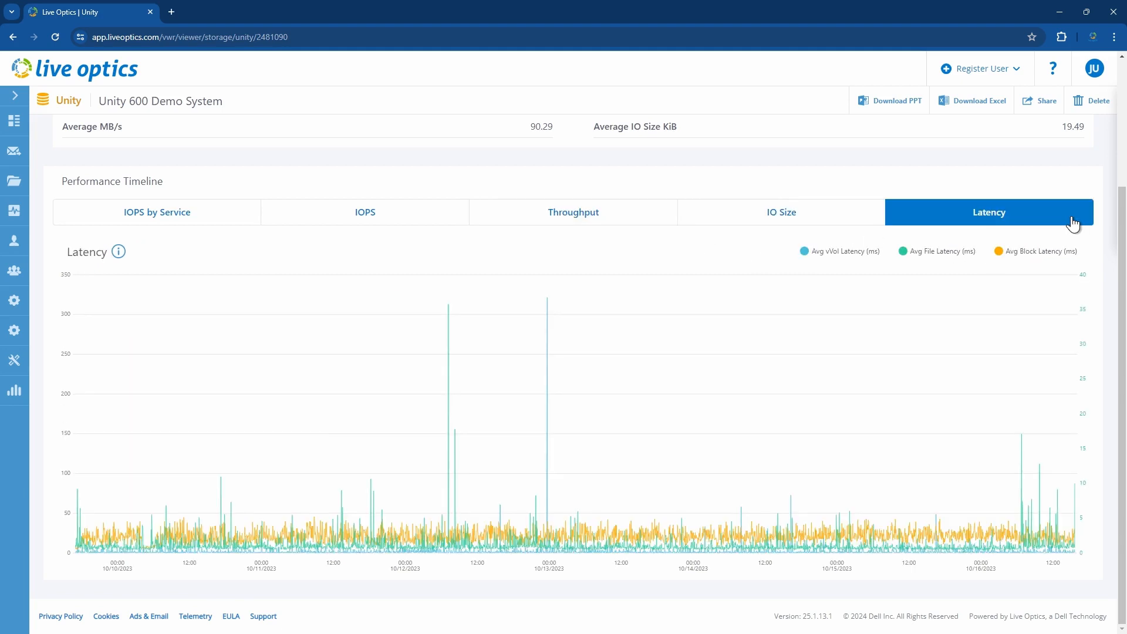
pyautogui.scroll(3)
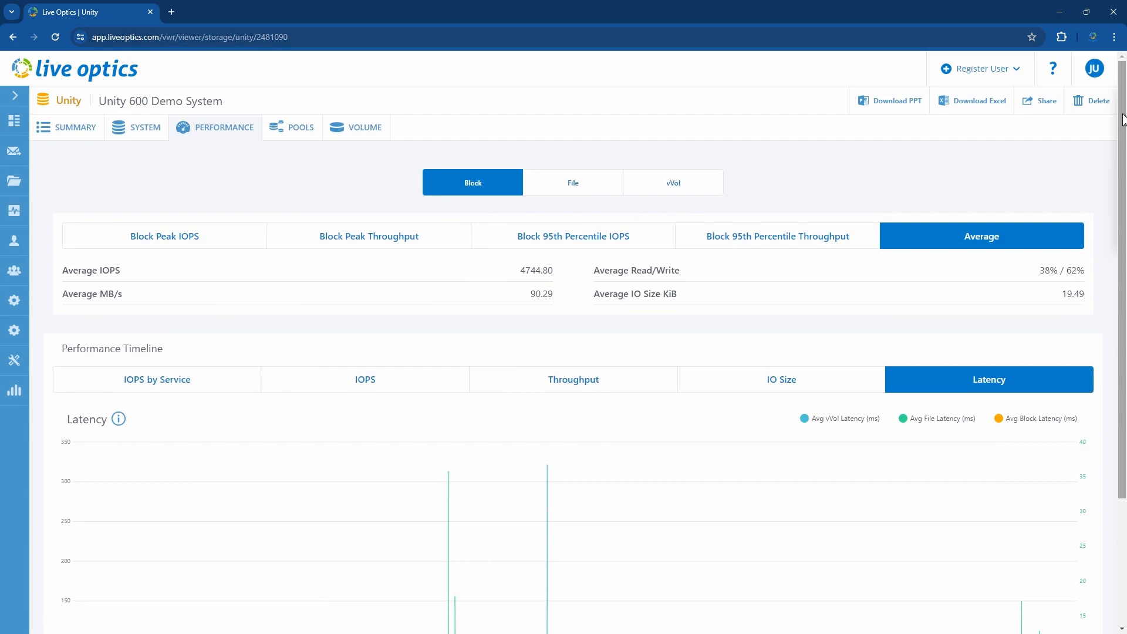
pyautogui.click(300, 127)
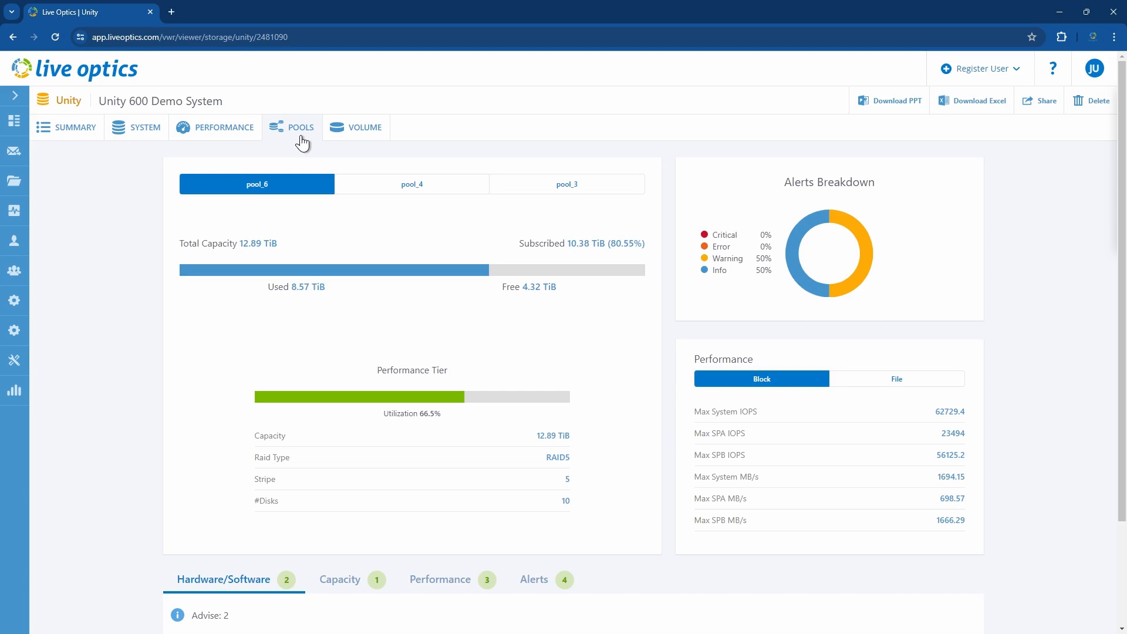
pyautogui.moveTo(370, 178)
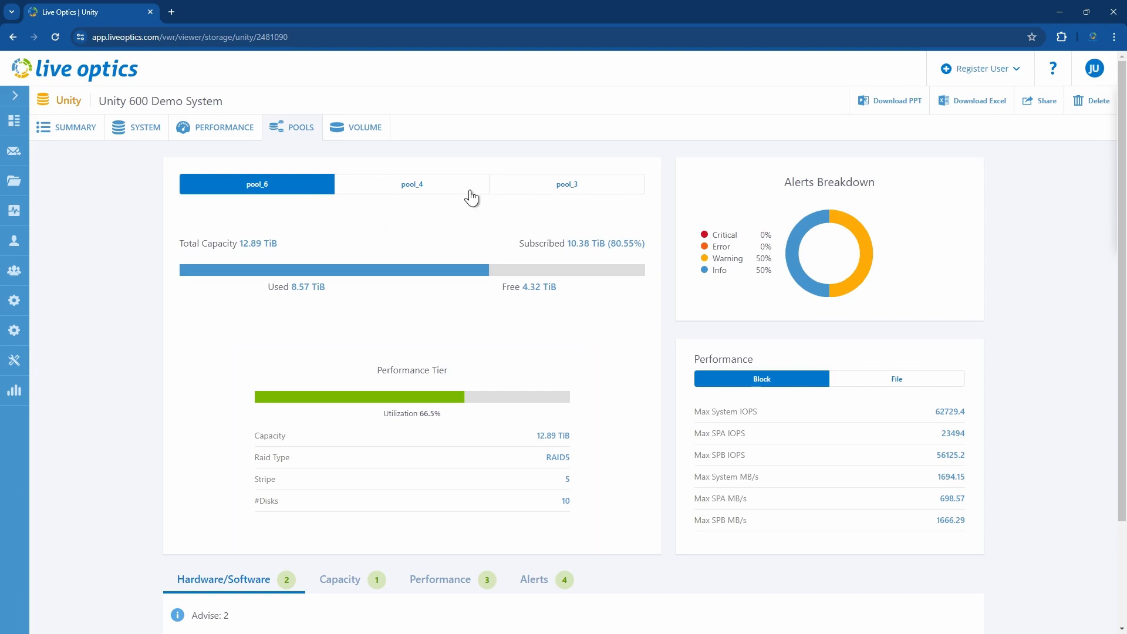
# - Select pool_4, then pool_3 (6.44 TiB), and show its File performance maxima
pyautogui.click(411, 183)
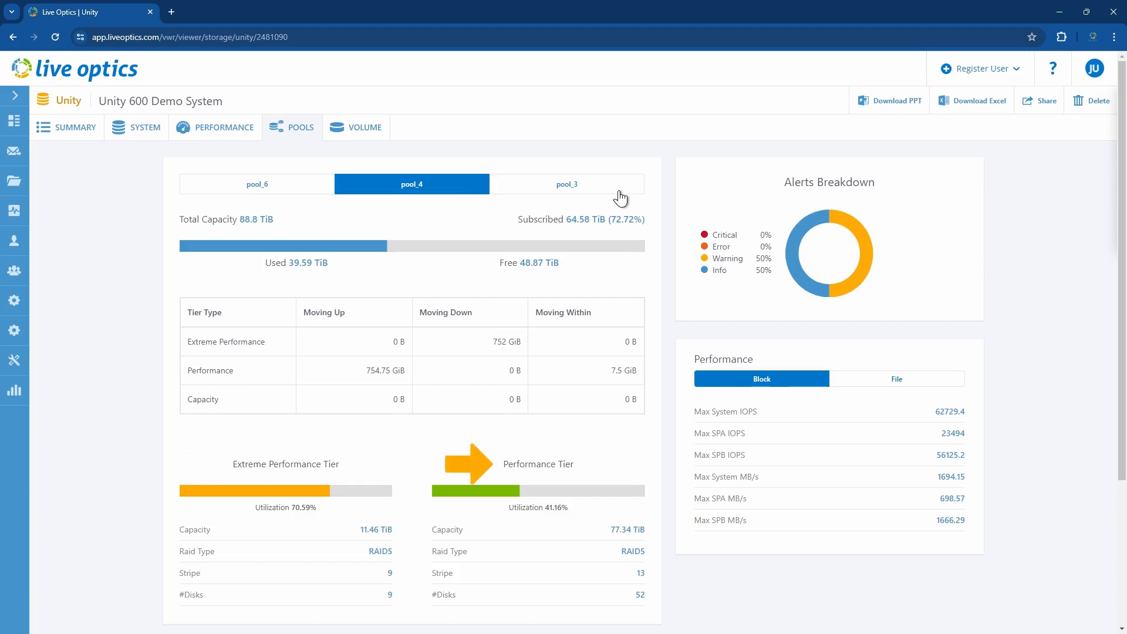
pyautogui.click(566, 183)
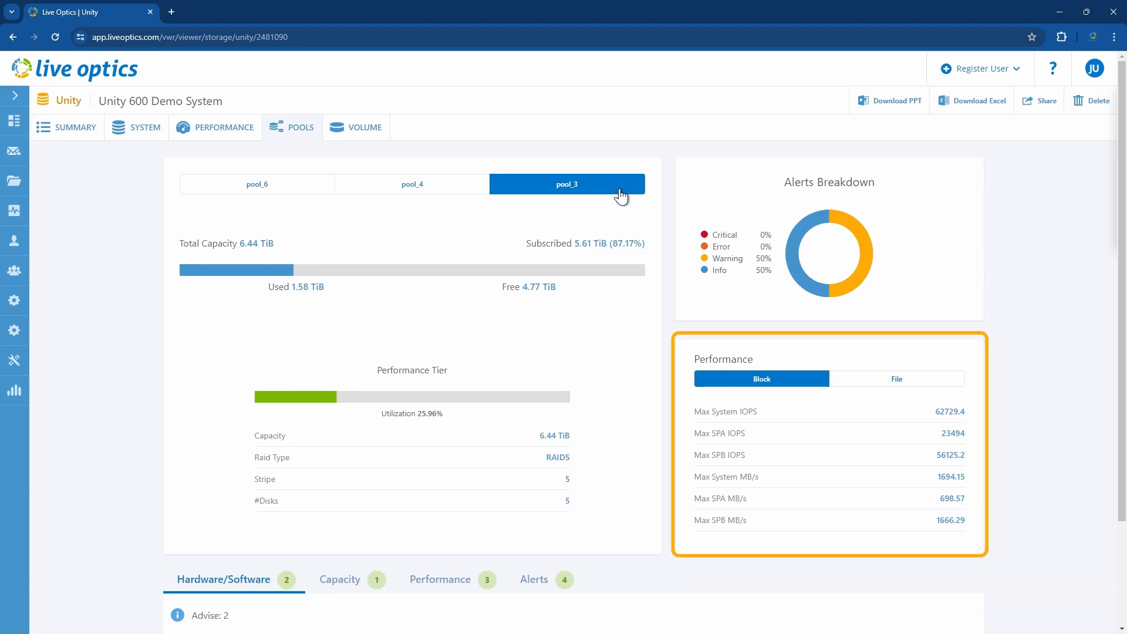
pyautogui.moveTo(930, 394)
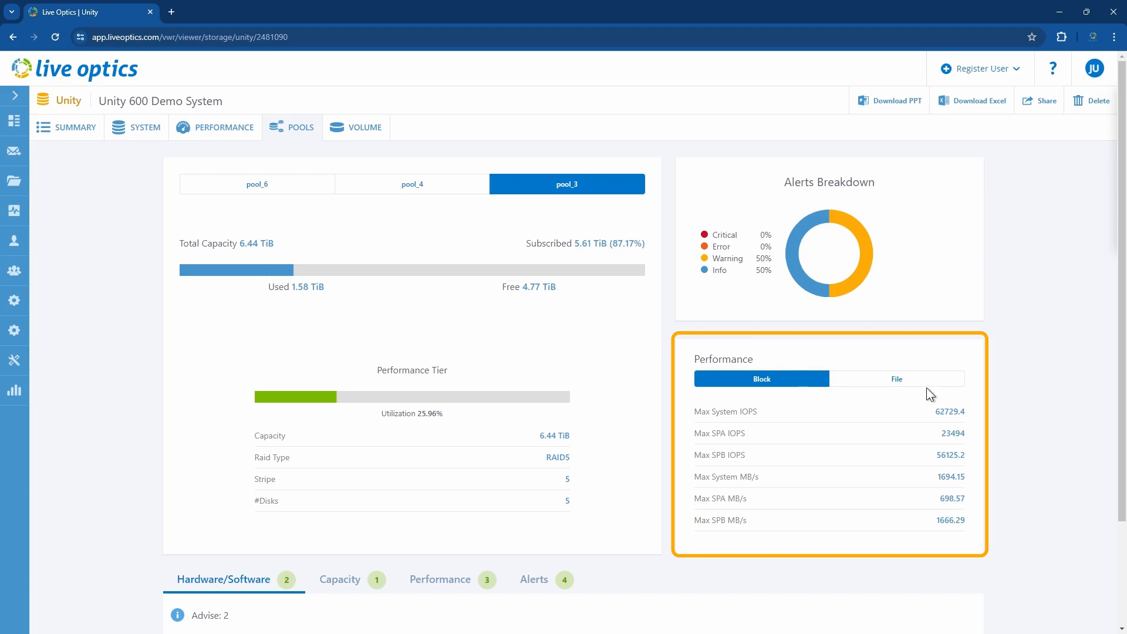
pyautogui.click(896, 378)
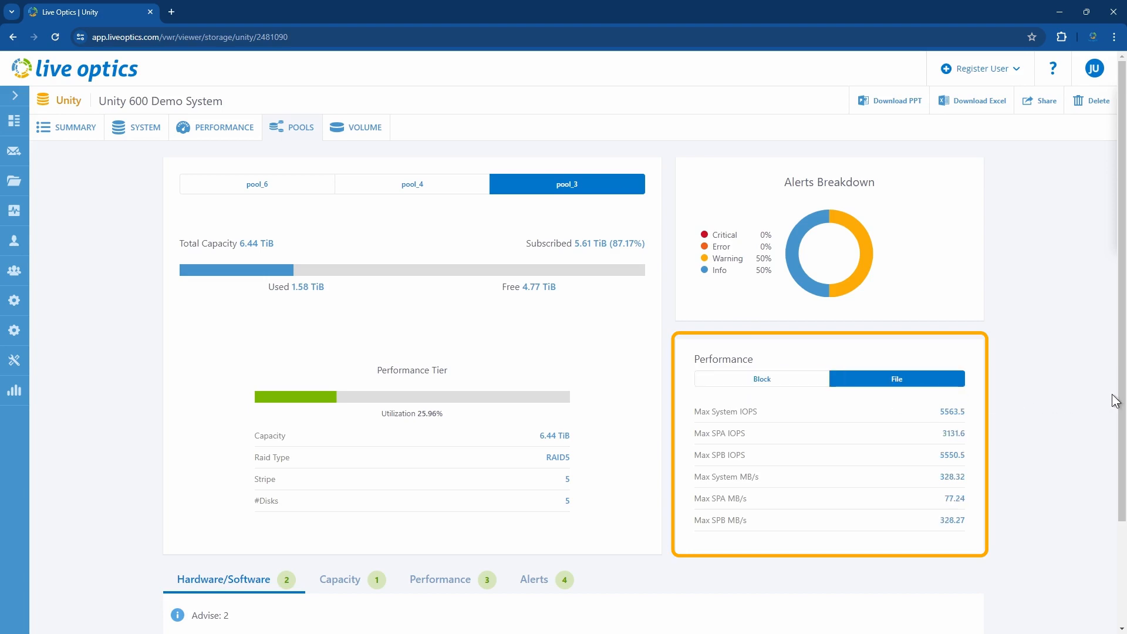
pyautogui.scroll(-3)
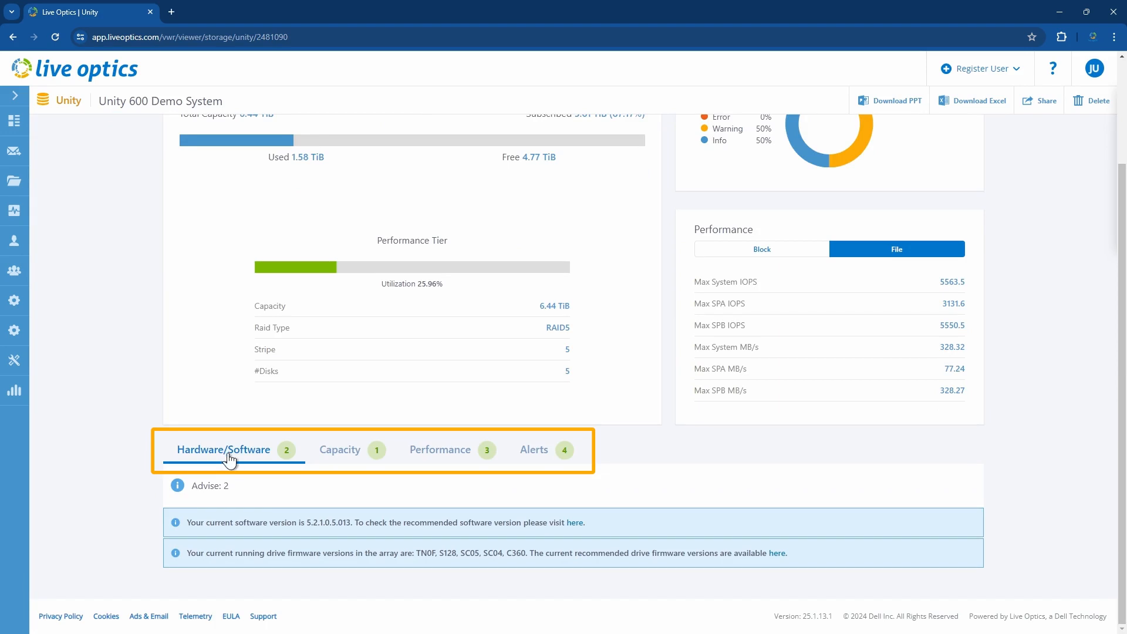
# - List pool_3's alerts: 2 warnings and 2 info items, then scroll back up
pyautogui.click(340, 449)
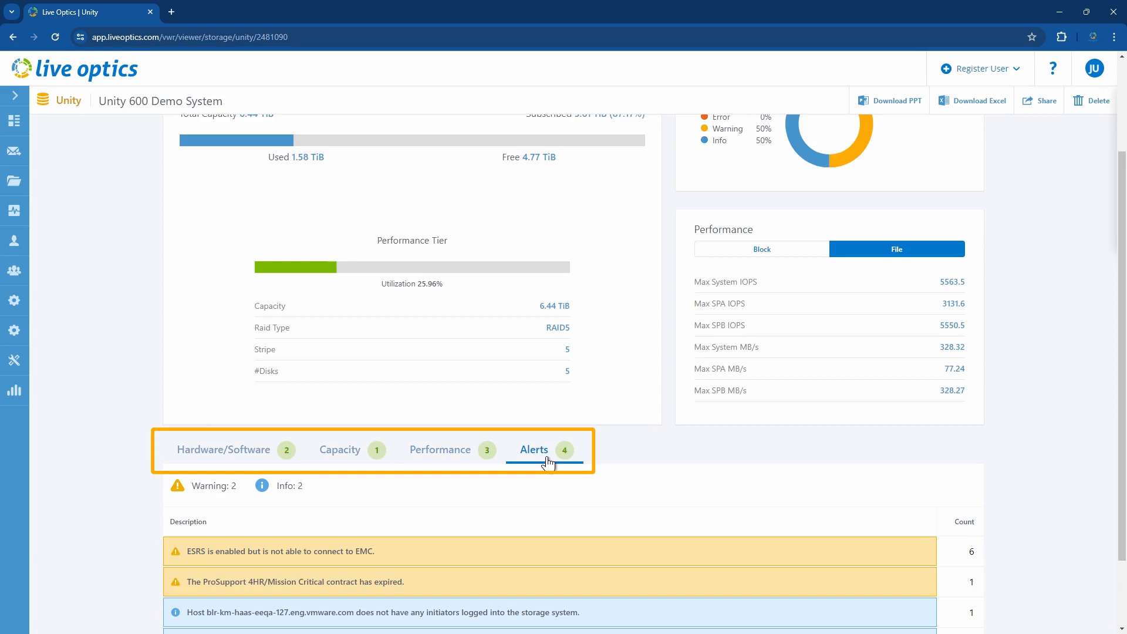
pyautogui.scroll(3)
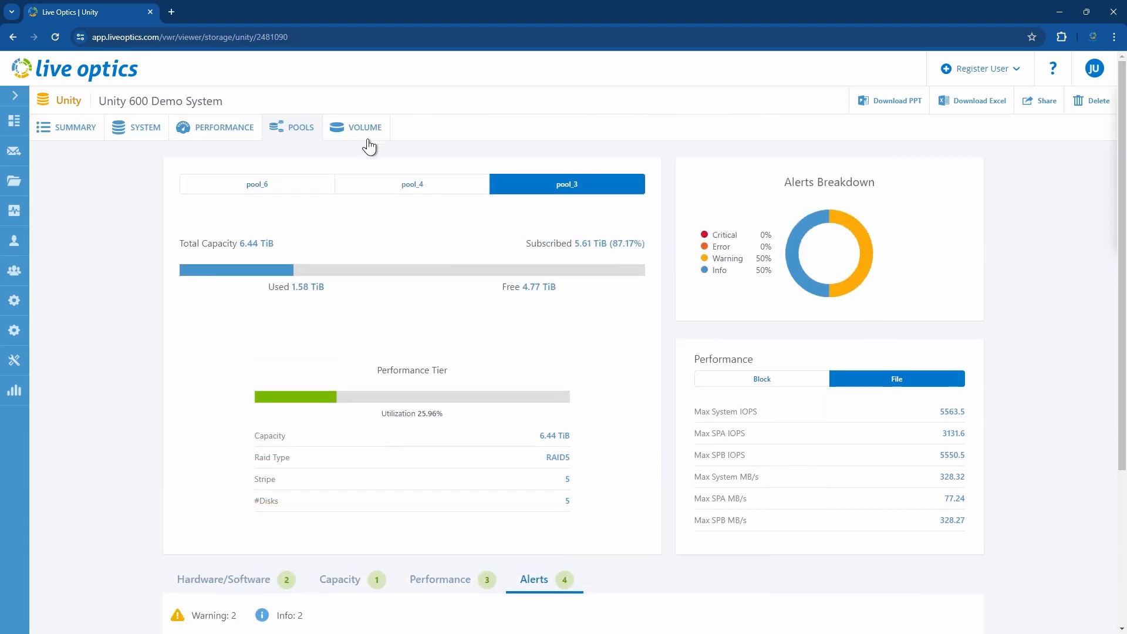
# - View the block, file and vVol volume tables, then download the Unity 600 Excel report
pyautogui.click(362, 127)
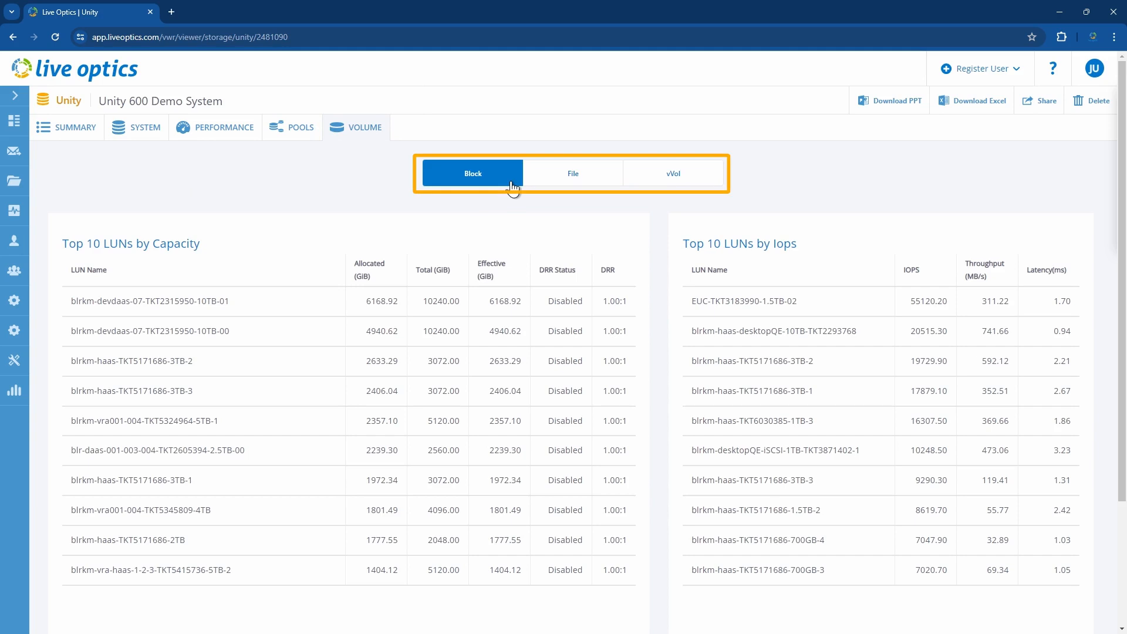
pyautogui.click(572, 173)
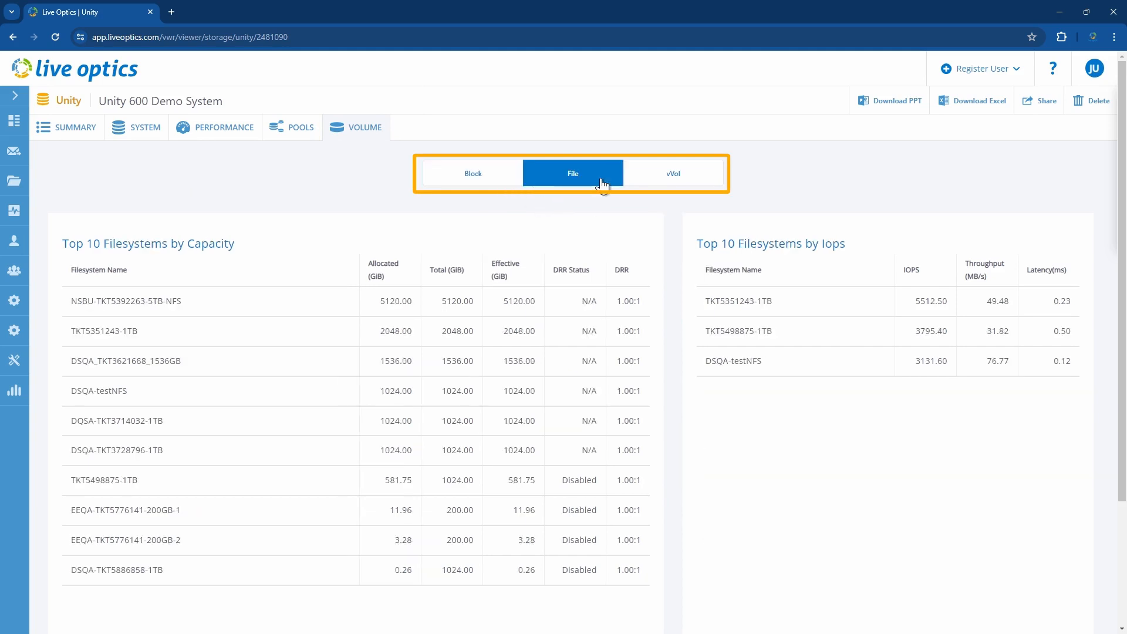
pyautogui.moveTo(700, 199)
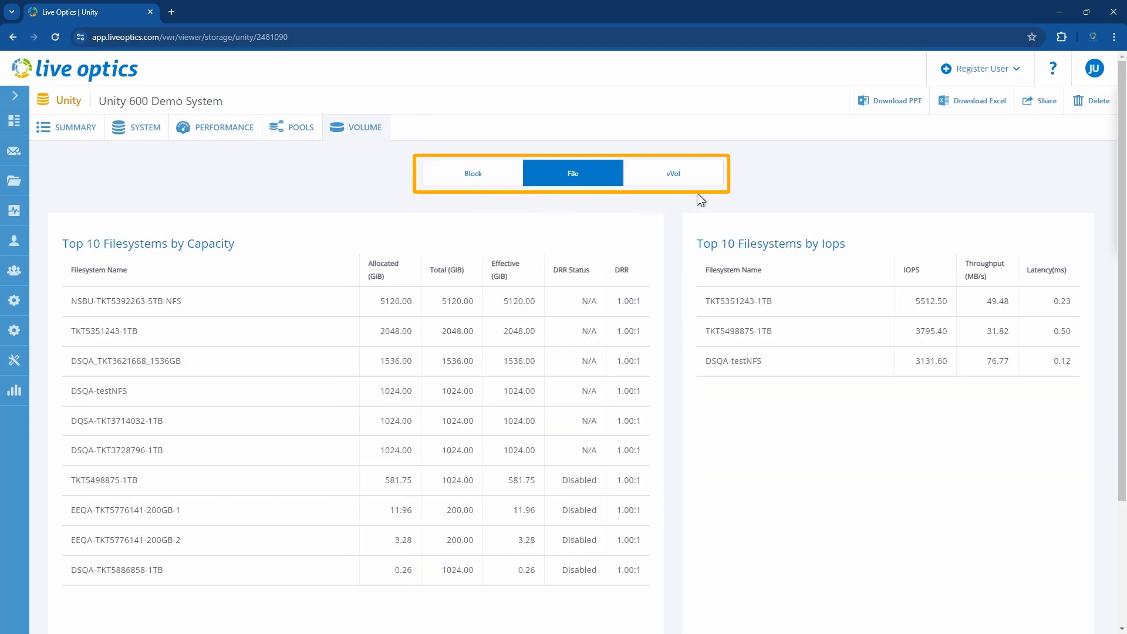
pyautogui.click(672, 173)
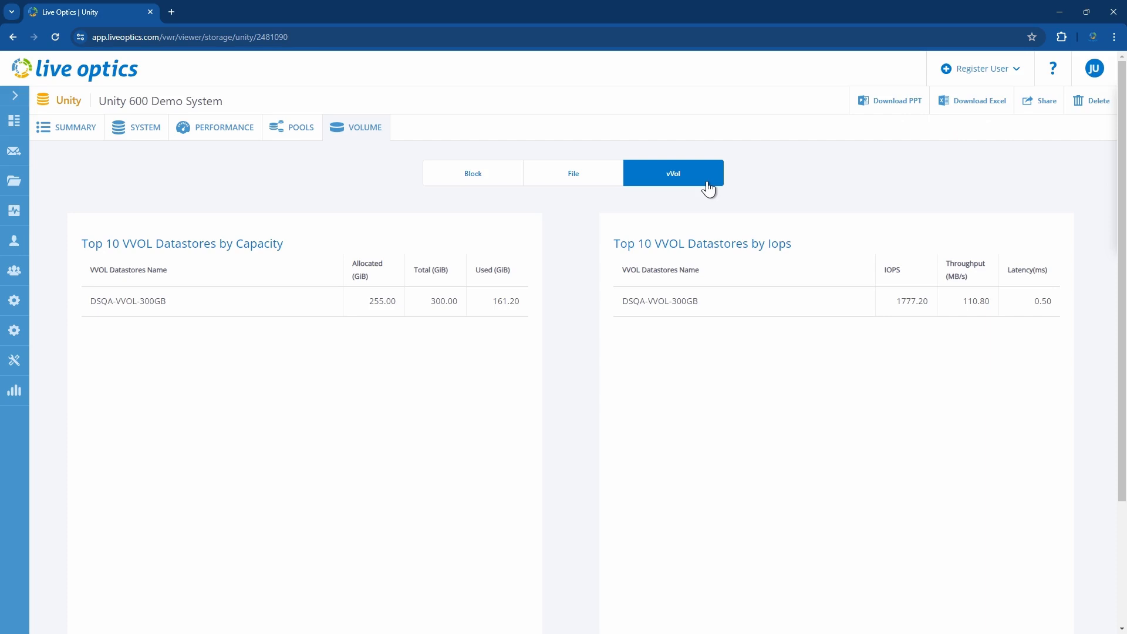
pyautogui.click(971, 100)
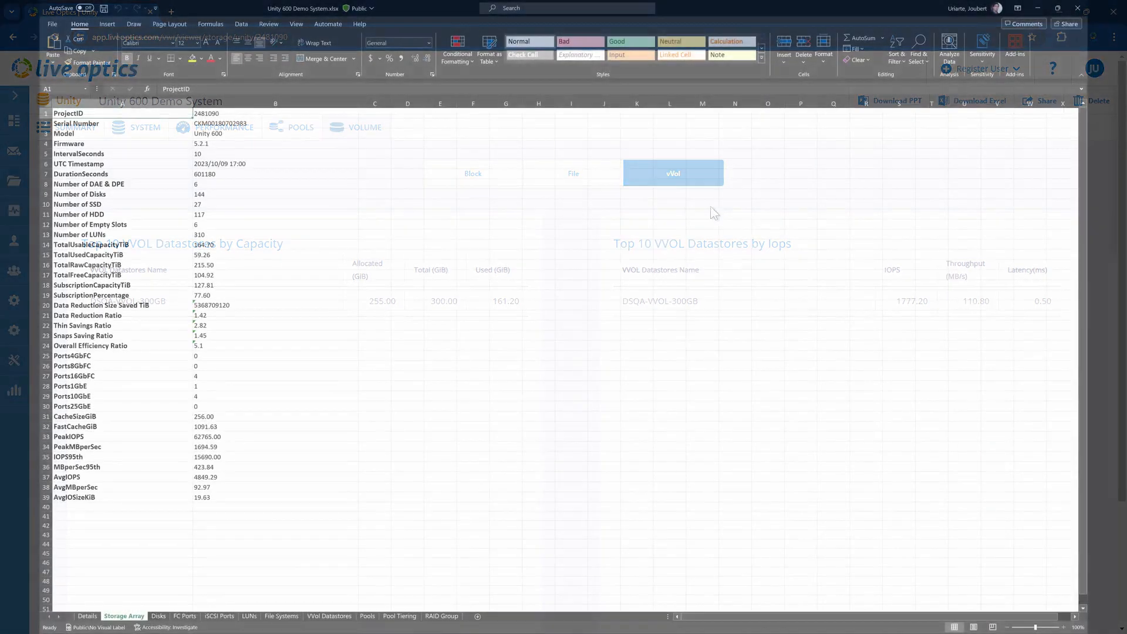